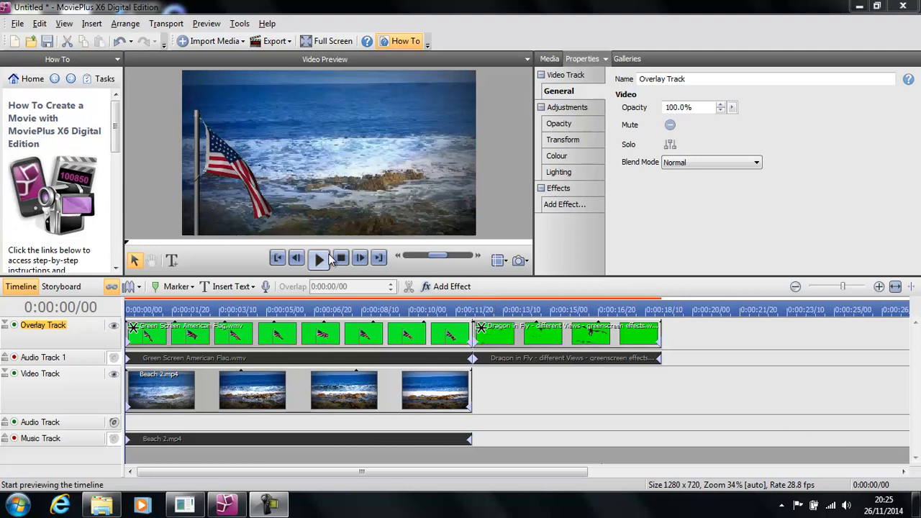
- Preview the timeline, then overlap the dragon clip onto the flag clip and preview again
{"action": "left_click", "coordinate": [318, 257]}
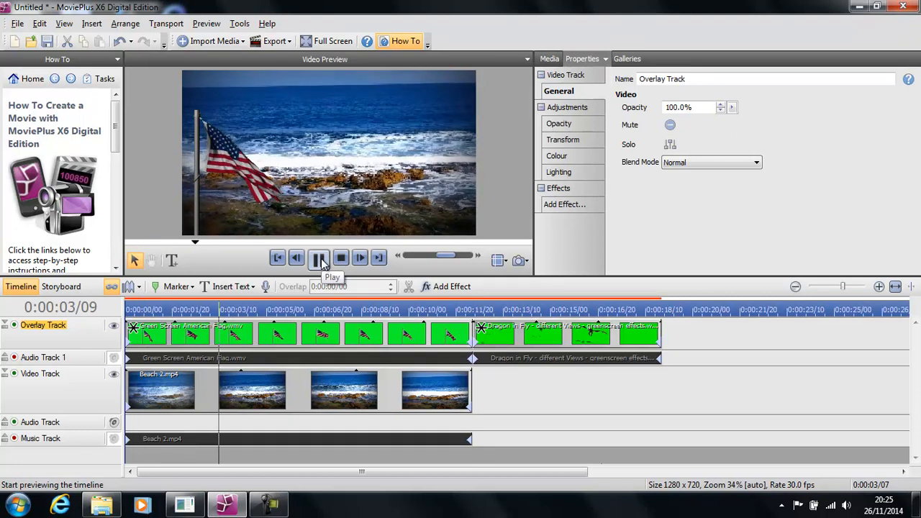
{"action": "left_click", "coordinate": [319, 258]}
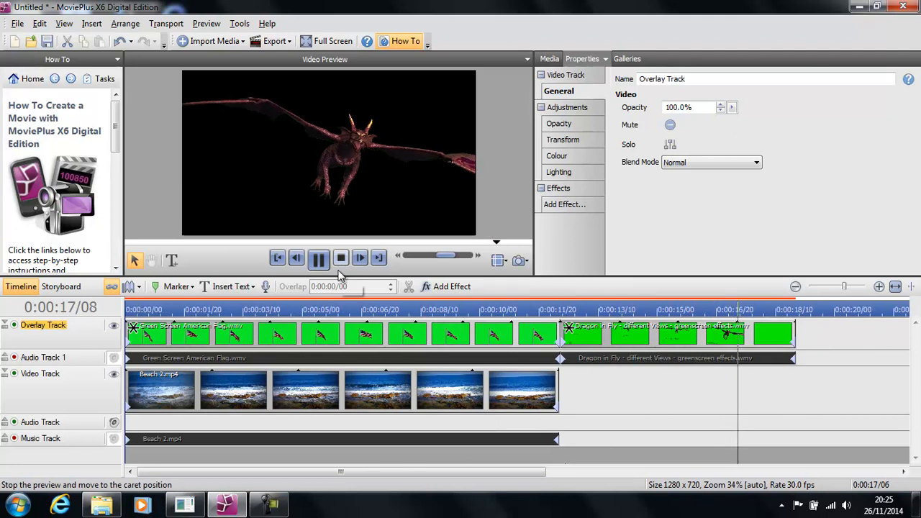
{"action": "left_click", "coordinate": [318, 257]}
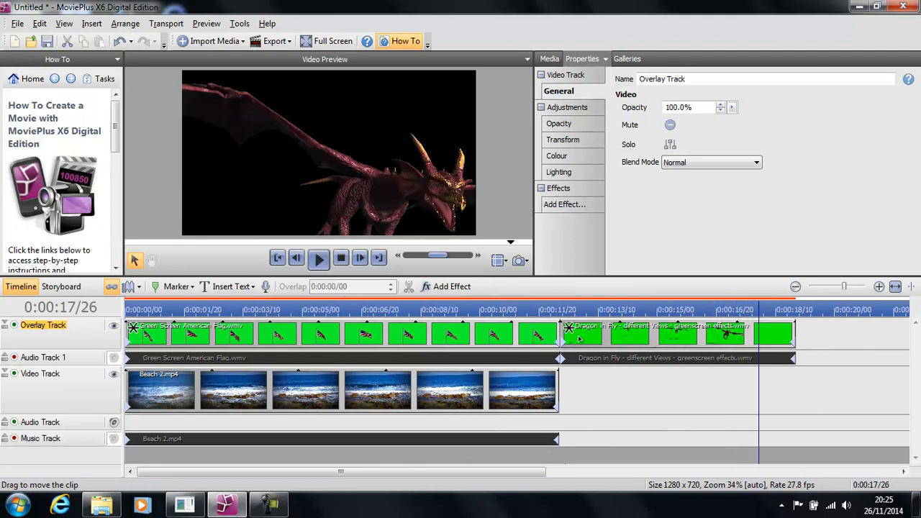
{"action": "left_click_drag", "start_coordinate": [661, 333], "coordinate": [467, 333]}
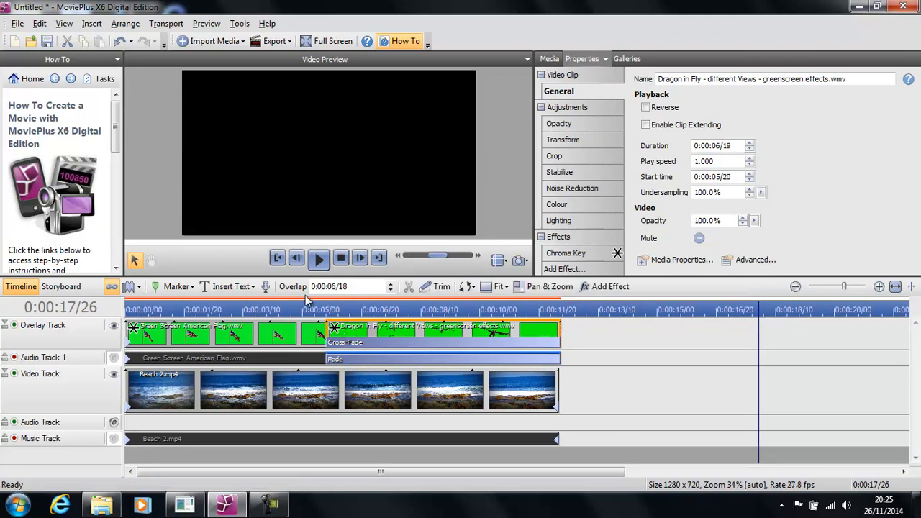
{"action": "left_click", "coordinate": [319, 257]}
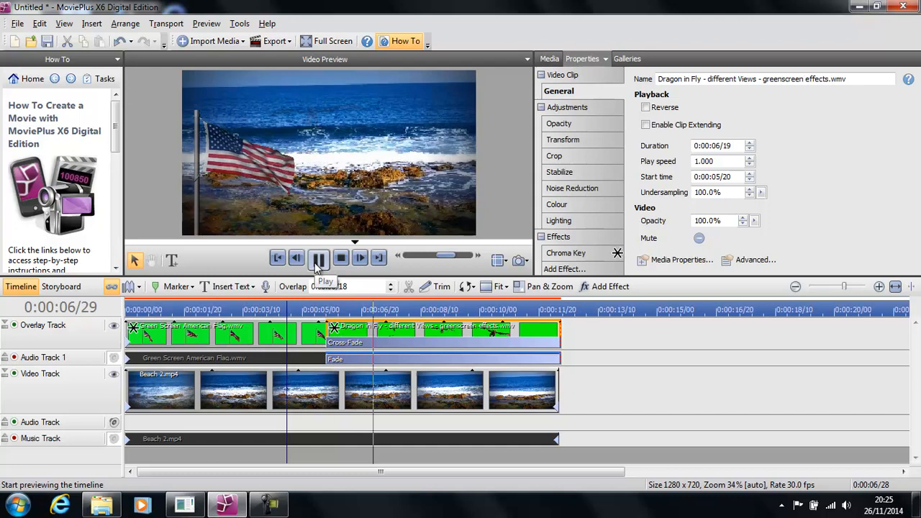
{"action": "left_click", "coordinate": [318, 258]}
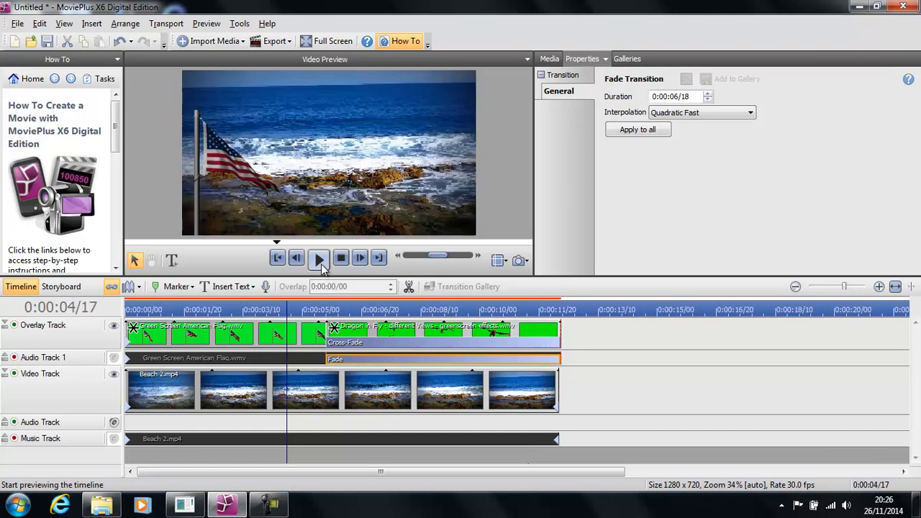
{"action": "left_click", "coordinate": [319, 257]}
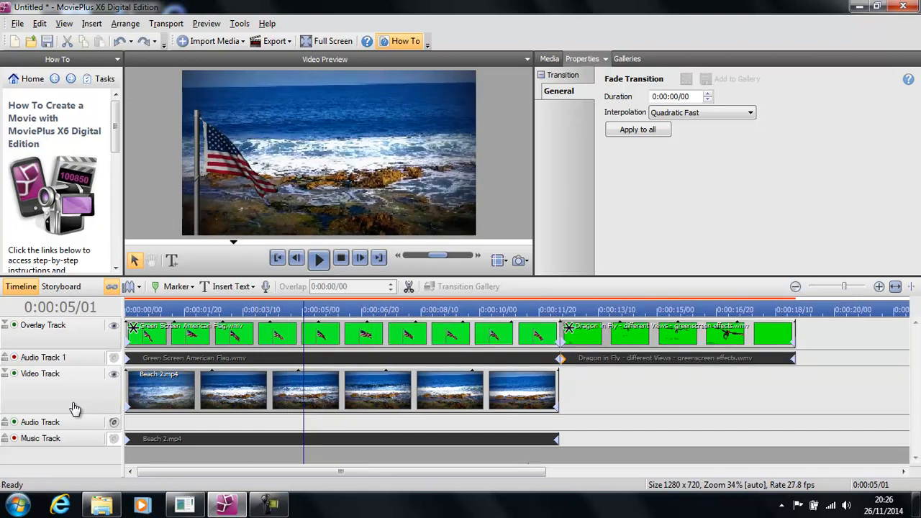
- Insert a new video track, remove the dragon's audio, and move the dragon clip to its start
{"action": "right_click", "coordinate": [40, 373]}
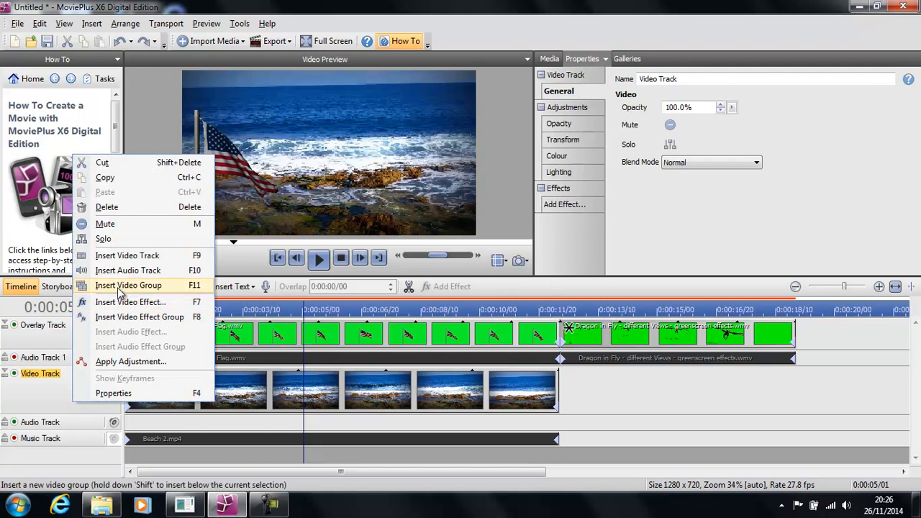
{"action": "mouse_move", "coordinate": [127, 256]}
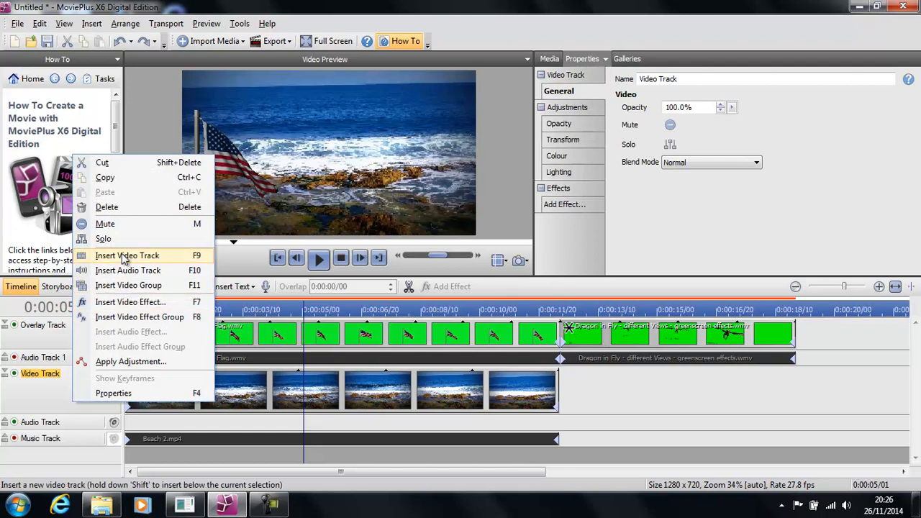
{"action": "left_click", "coordinate": [127, 255]}
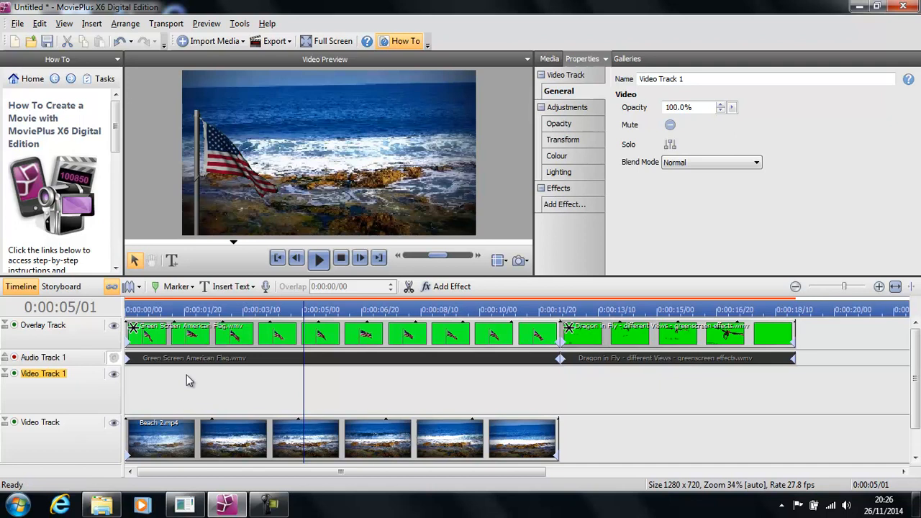
{"action": "mouse_move", "coordinate": [595, 374]}
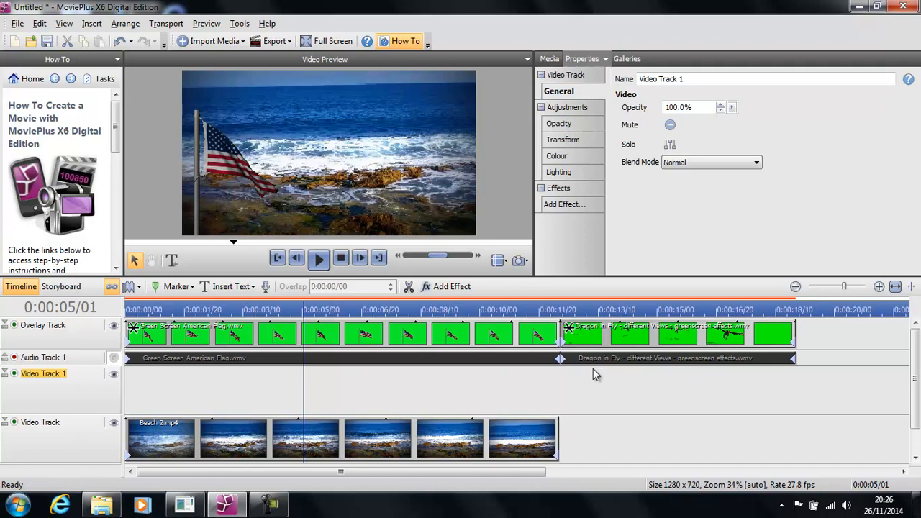
{"action": "left_click", "coordinate": [677, 358]}
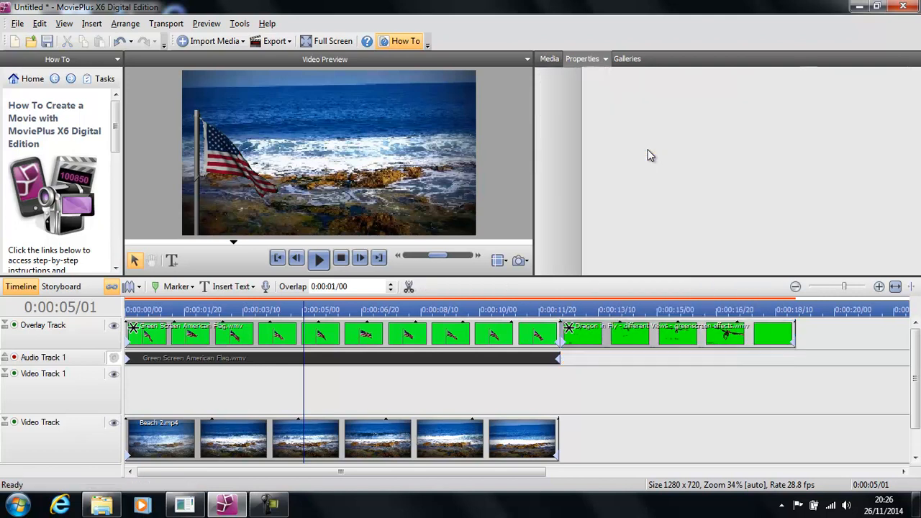
{"action": "left_click", "coordinate": [676, 333]}
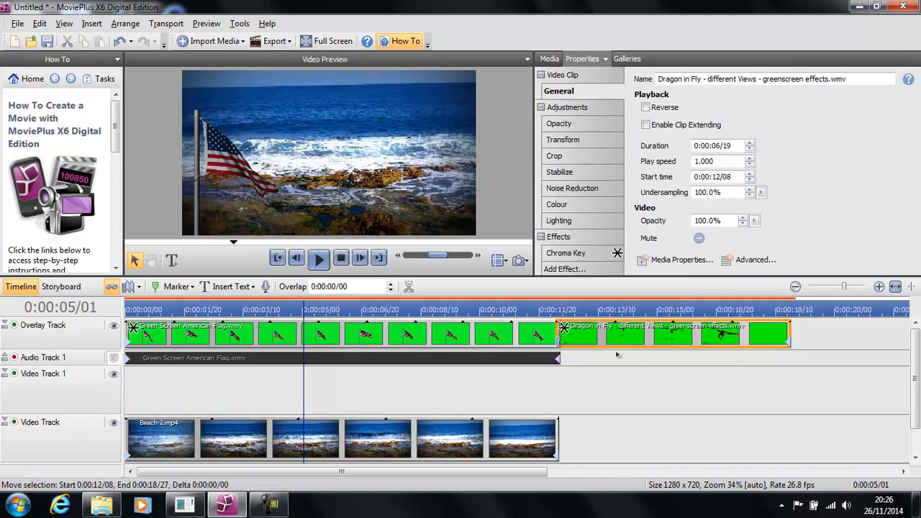
{"action": "left_click_drag", "start_coordinate": [673, 332], "coordinate": [344, 389]}
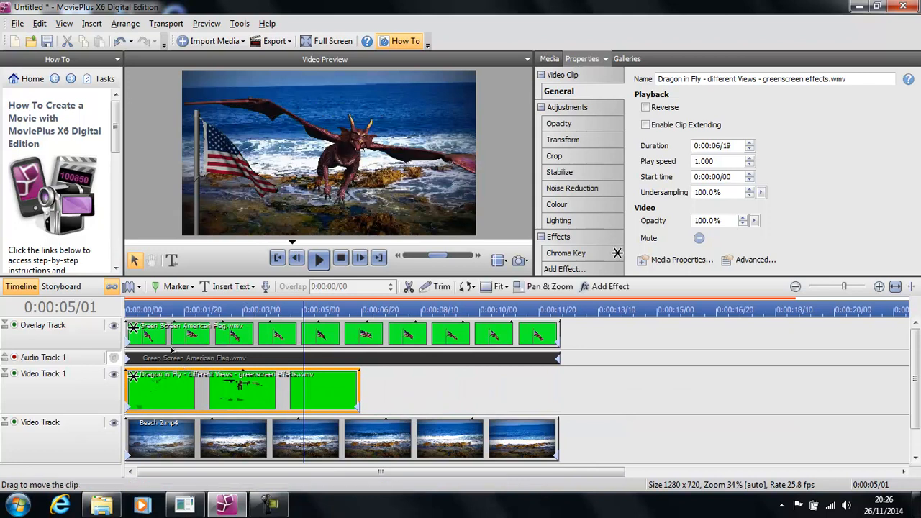
- Stop the composite preview, return to the timeline start, and play it again
{"action": "left_click", "coordinate": [340, 257]}
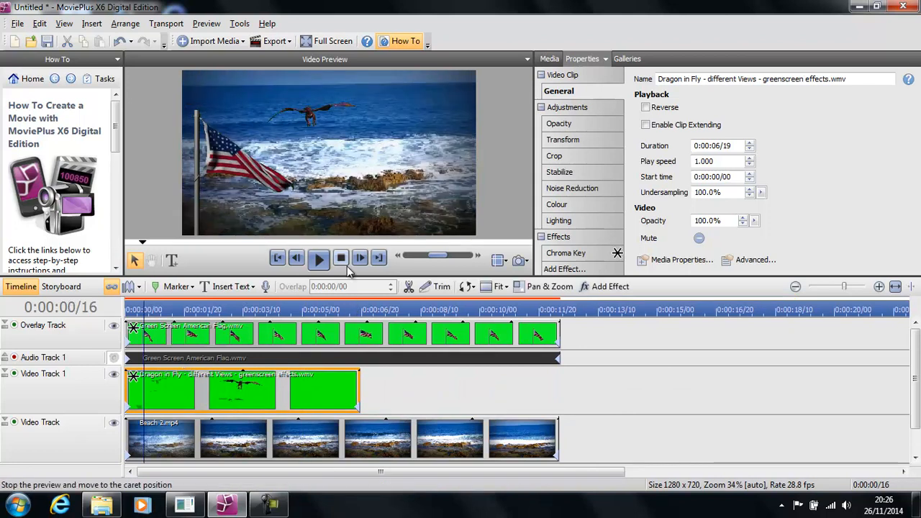
{"action": "left_click", "coordinate": [340, 257]}
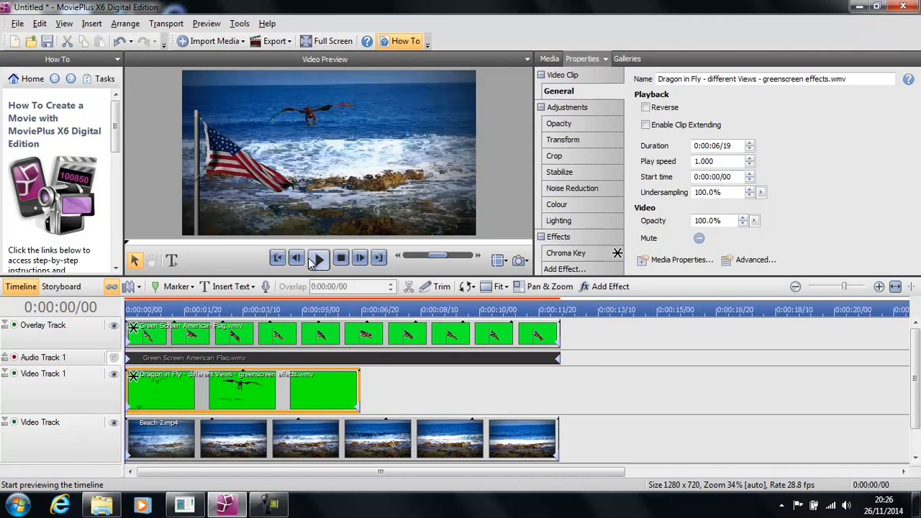
{"action": "left_click", "coordinate": [317, 259]}
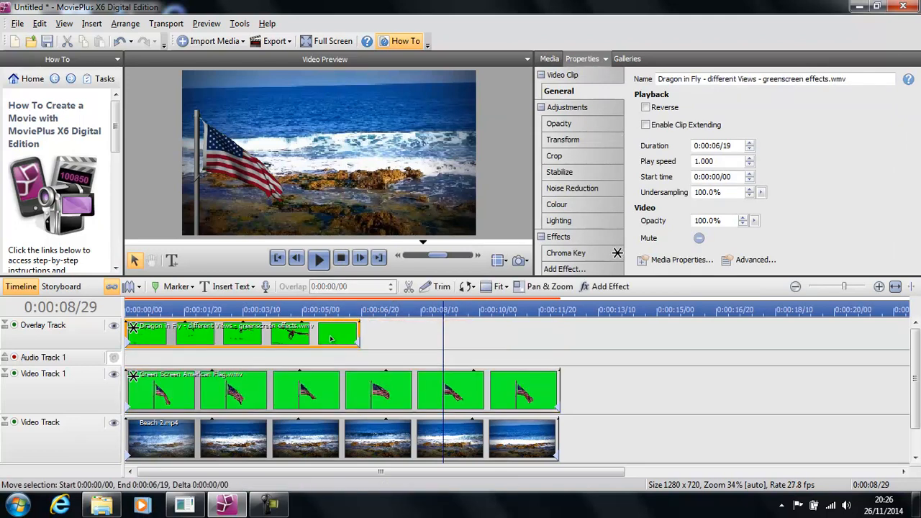
{"action": "left_click", "coordinate": [297, 258]}
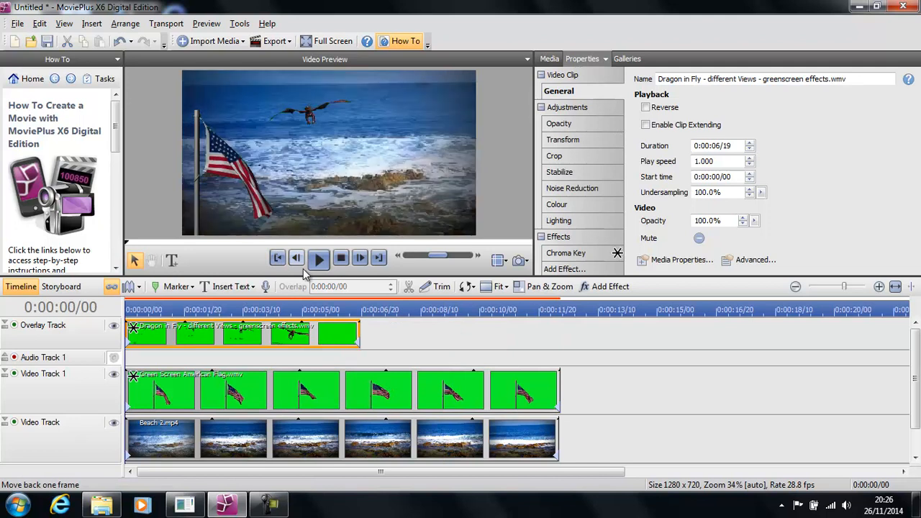
{"action": "left_click", "coordinate": [318, 258]}
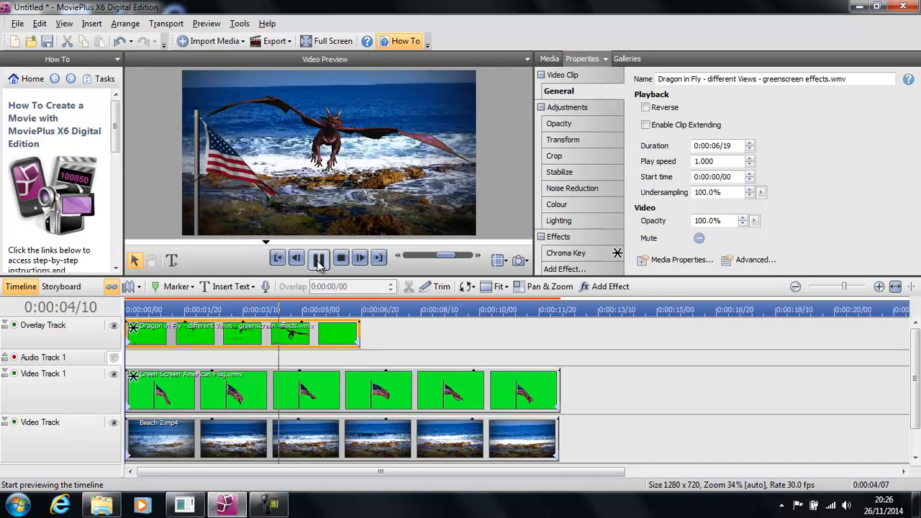
{"action": "left_click", "coordinate": [319, 257]}
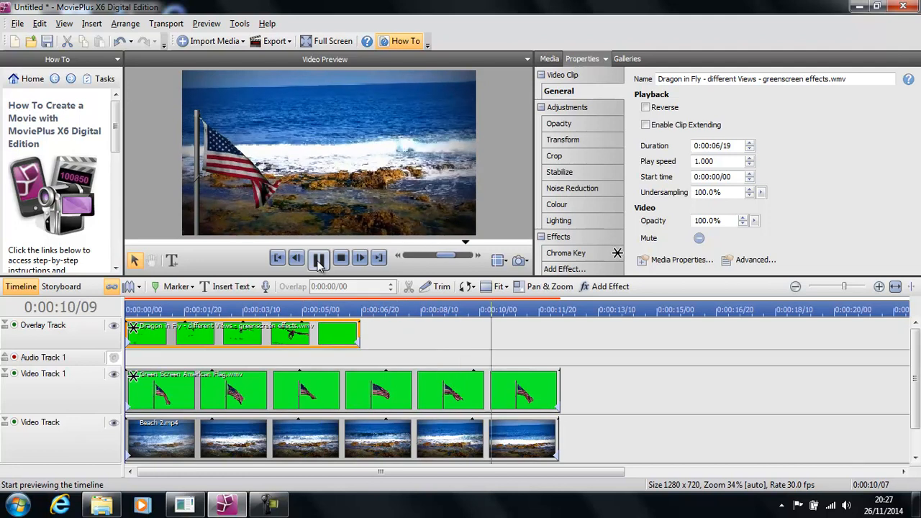
{"action": "left_click", "coordinate": [318, 257]}
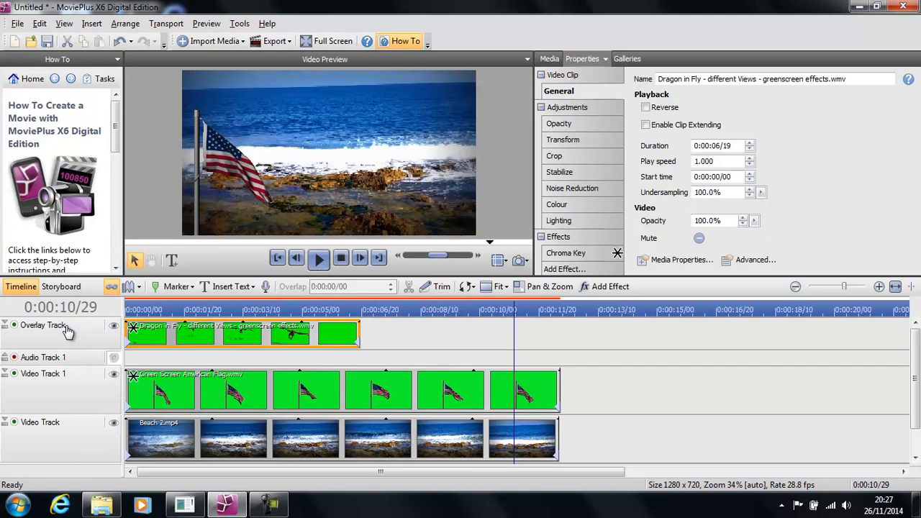
{"action": "mouse_move", "coordinate": [130, 363]}
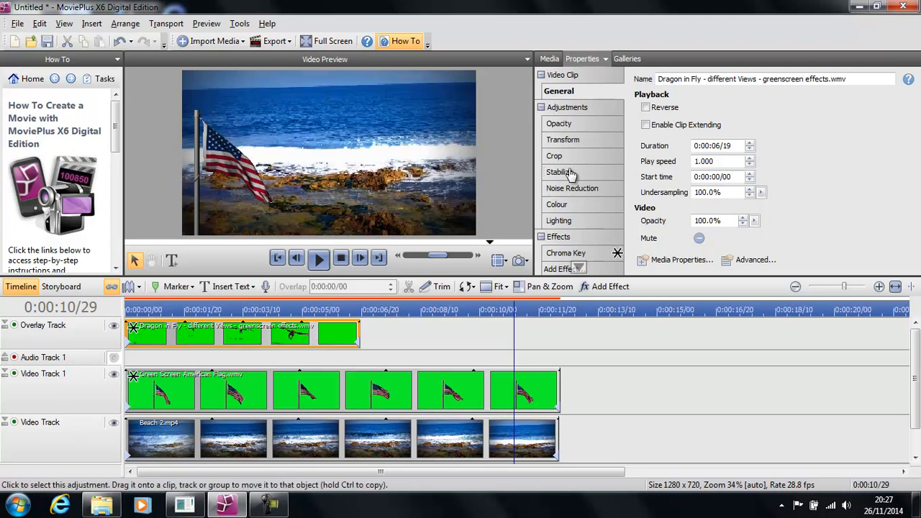
- Show the dragon clip's Transform parameters, checking its general settings briefly in between
{"action": "left_click", "coordinate": [563, 140]}
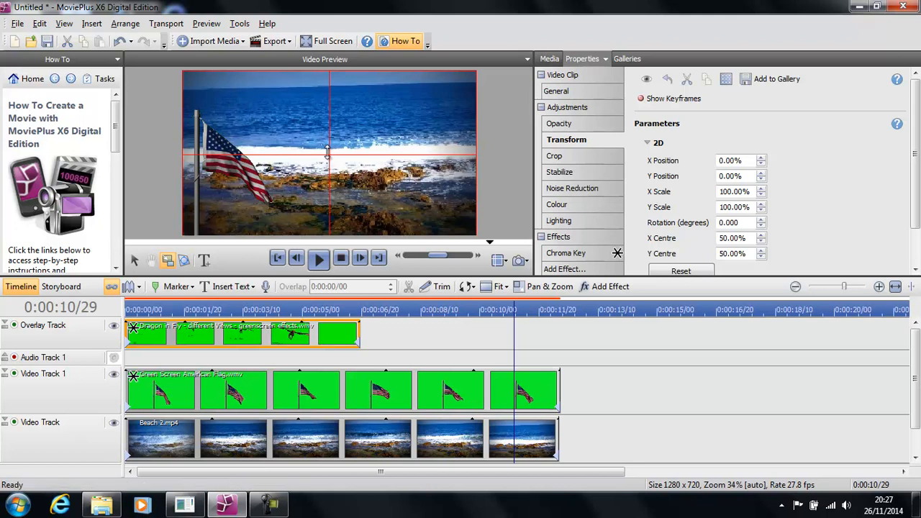
{"action": "mouse_move", "coordinate": [183, 76]}
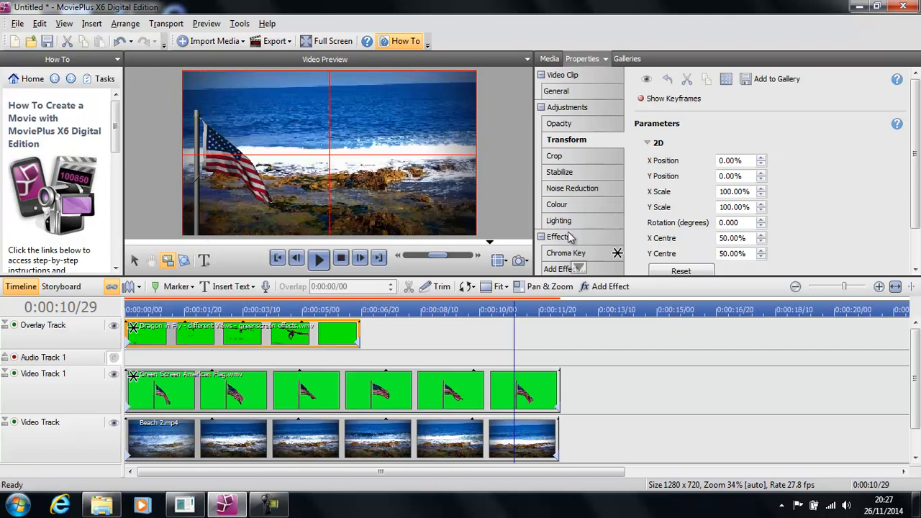
{"action": "left_click", "coordinate": [555, 91]}
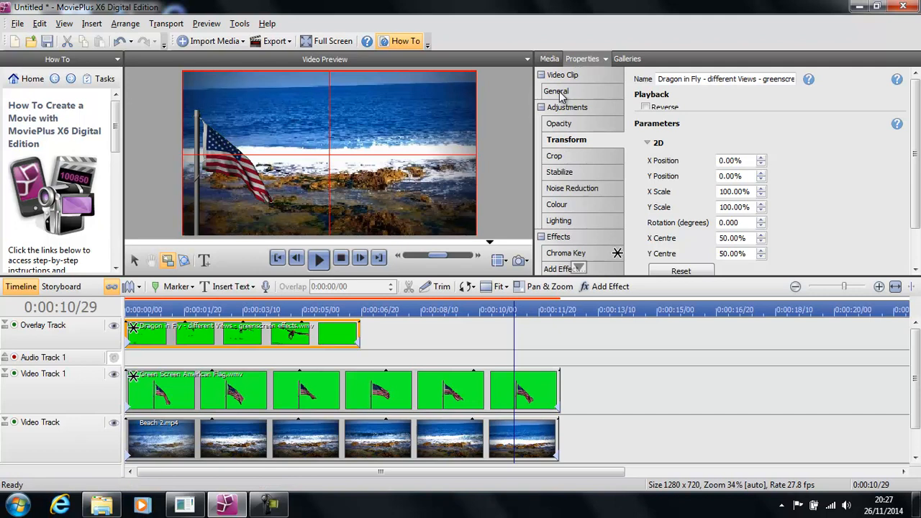
{"action": "left_click", "coordinate": [566, 139]}
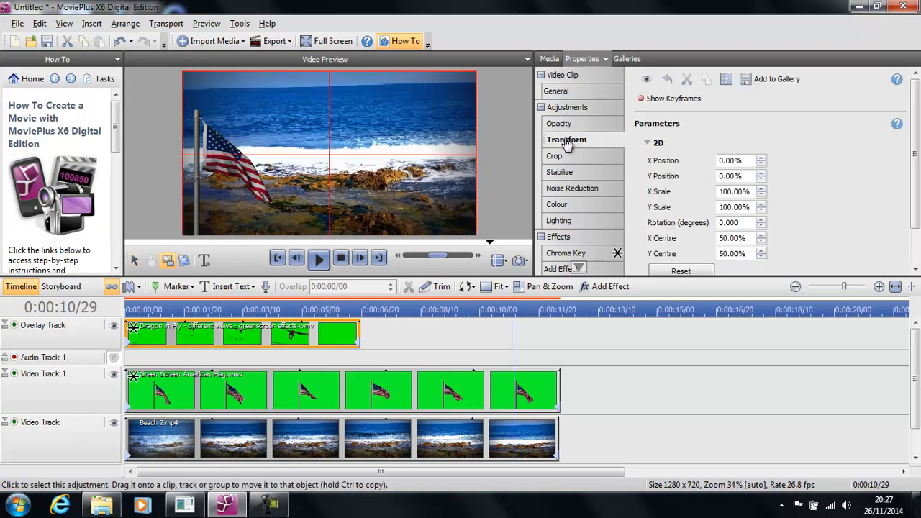
{"action": "left_click", "coordinate": [566, 140]}
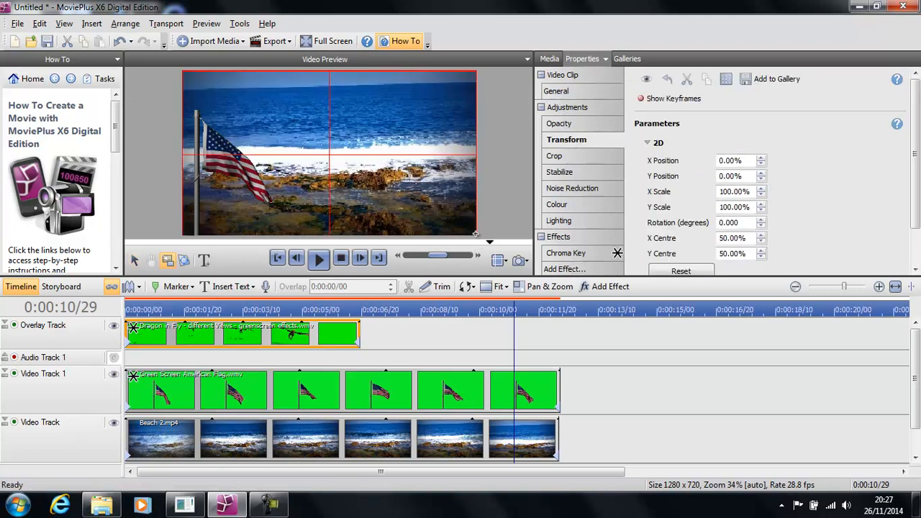
{"action": "mouse_move", "coordinate": [524, 218]}
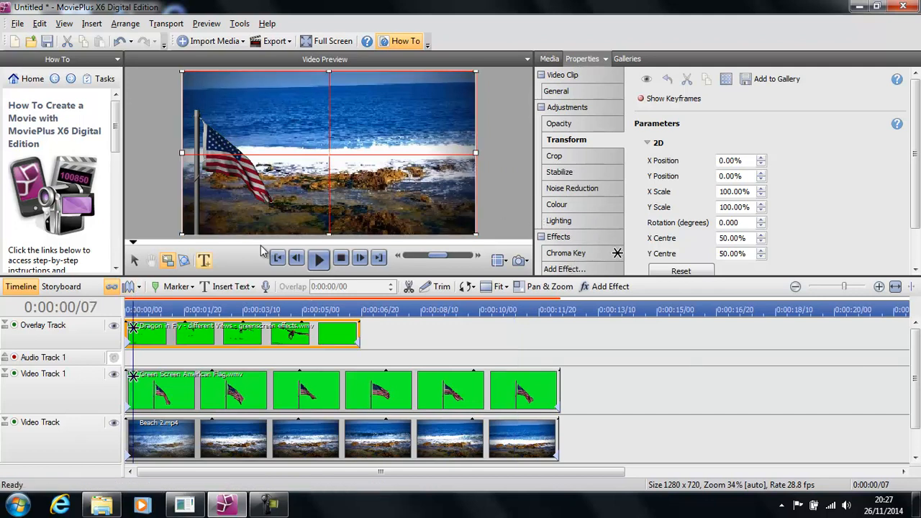
{"action": "left_click", "coordinate": [318, 257]}
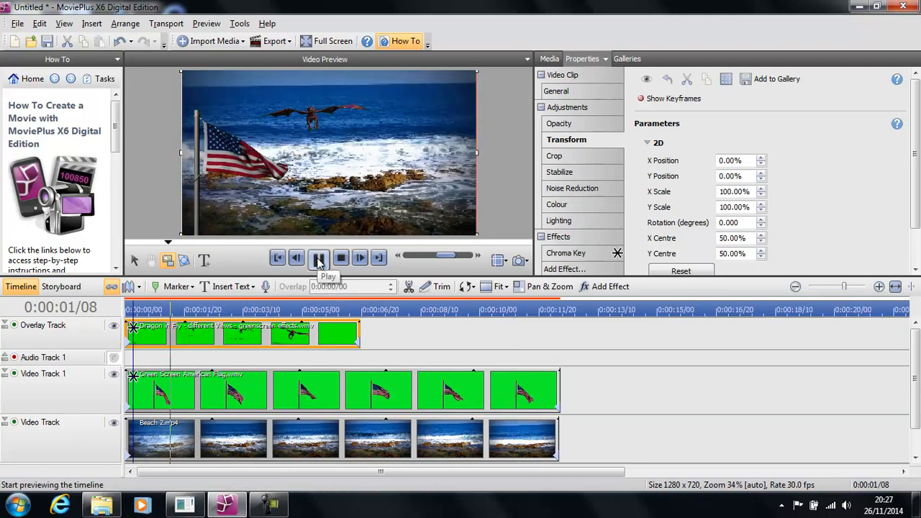
{"action": "left_click", "coordinate": [318, 257]}
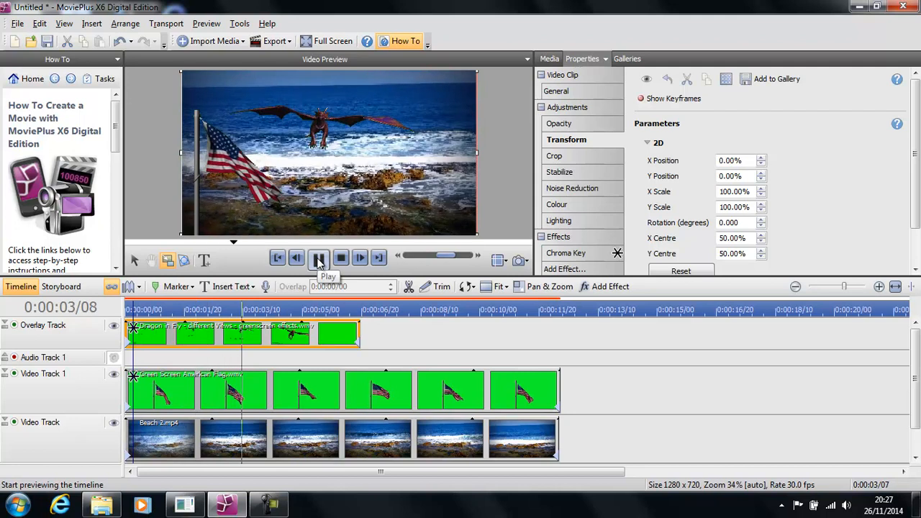
{"action": "left_click", "coordinate": [319, 259]}
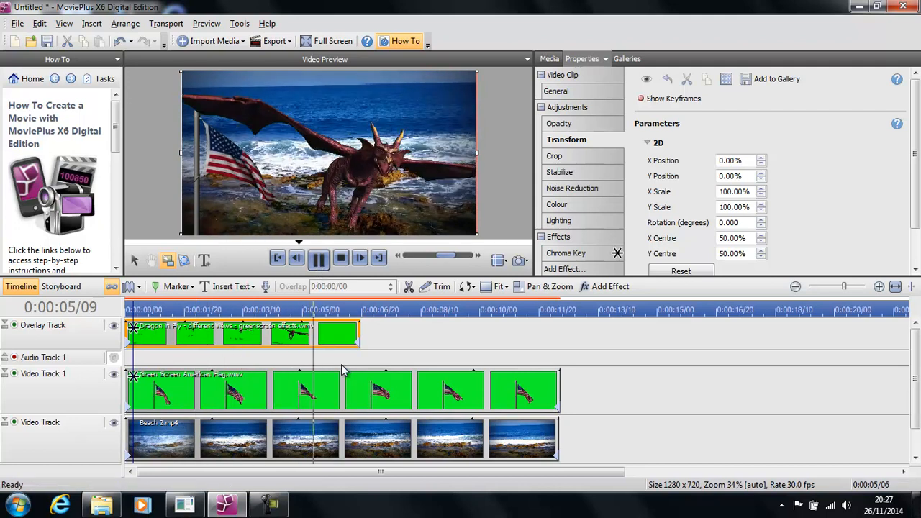